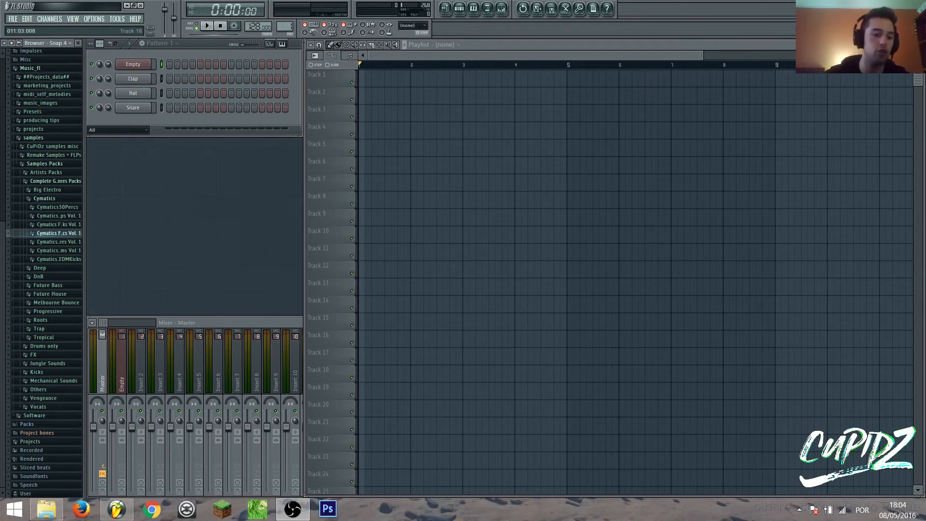
# - Replace the Empty channel's instrument with FPC and move the FPC window aside
pyautogui.click(134, 64)
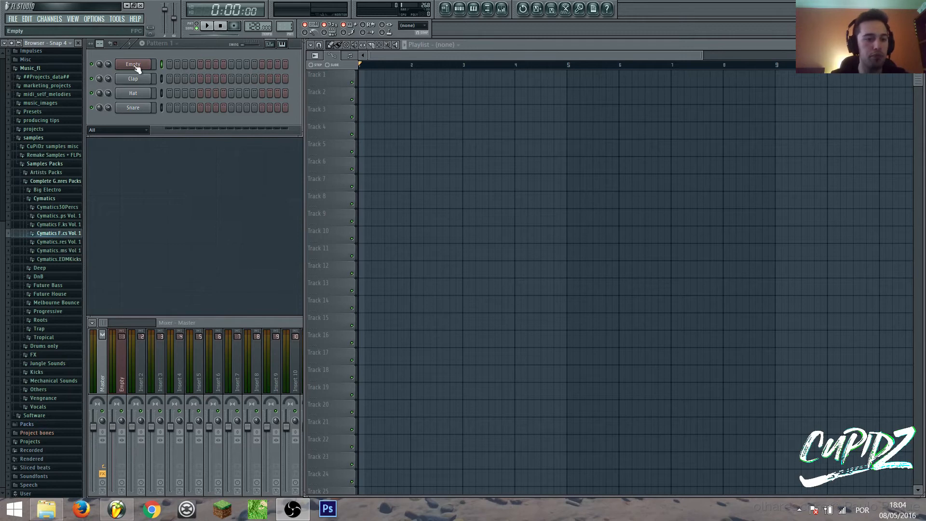
pyautogui.rightClick(132, 64)
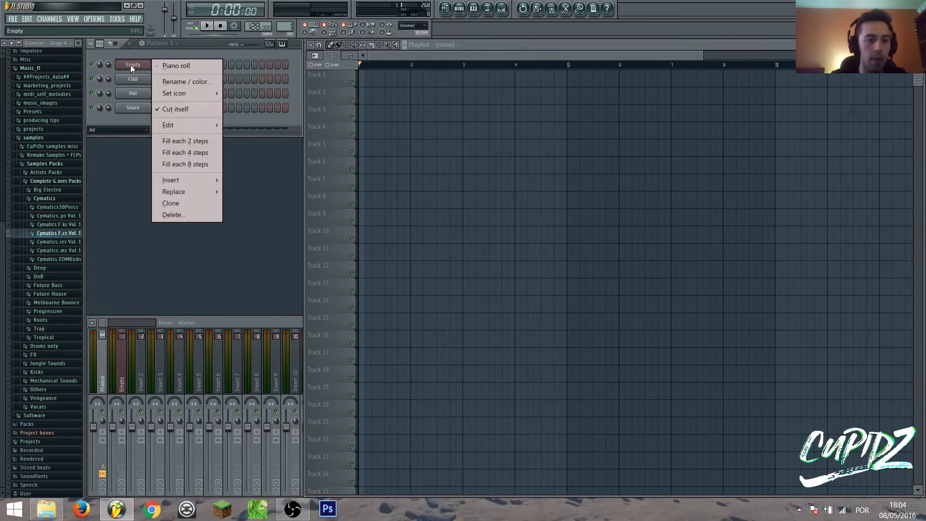
pyautogui.click(133, 64)
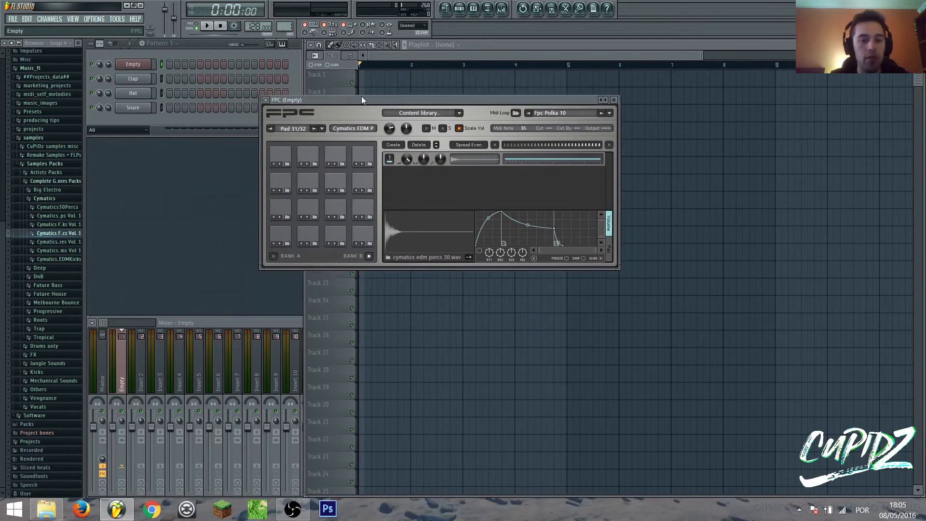
pyautogui.moveTo(362, 100); pyautogui.dragTo(354, 82)
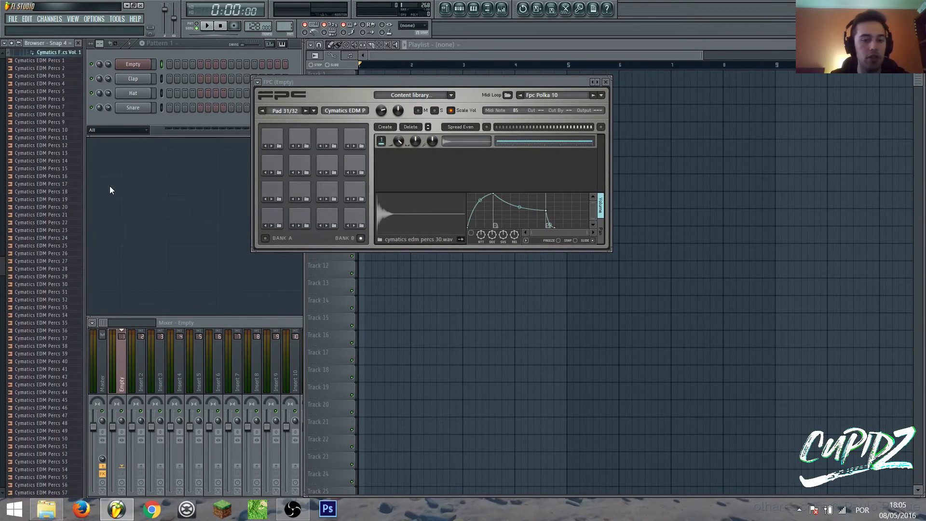
pyautogui.moveTo(67, 81)
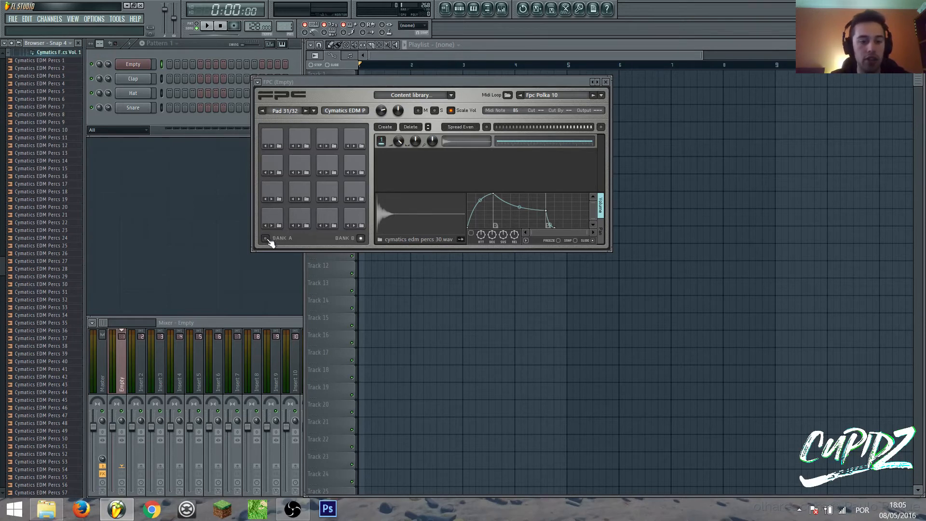
pyautogui.click(354, 217)
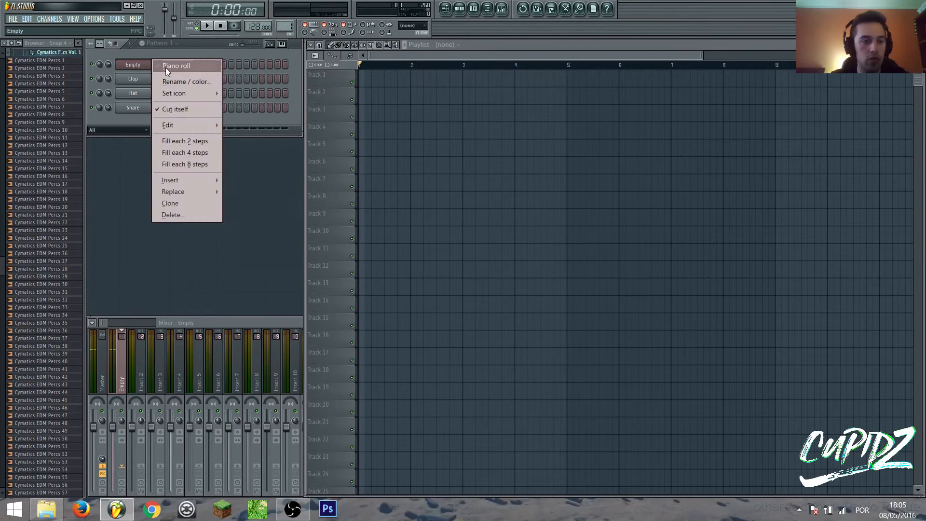
# - Open the Empty channel's piano roll note editor
pyautogui.click(177, 66)
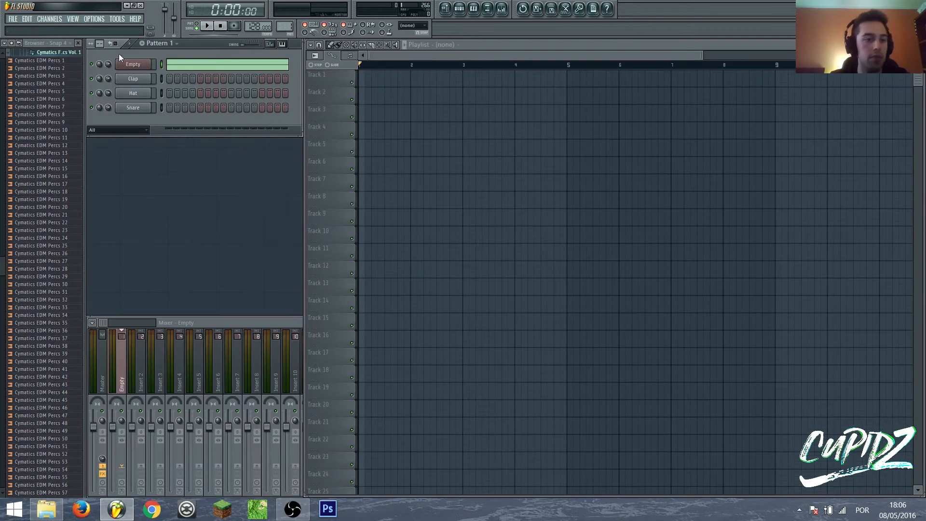
# - Set the Empty channel's arpeggiator direction to Up and preview playback twice
pyautogui.click(383, 91)
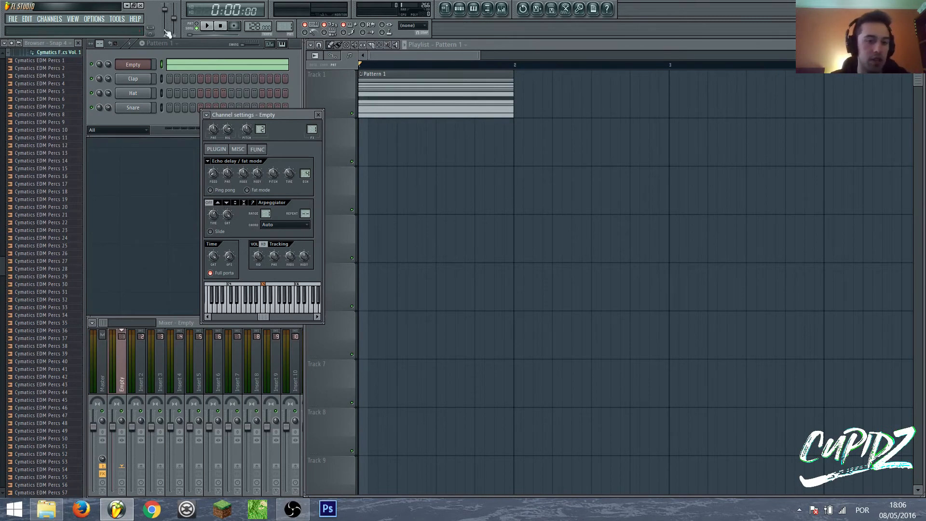
pyautogui.moveTo(31, 115)
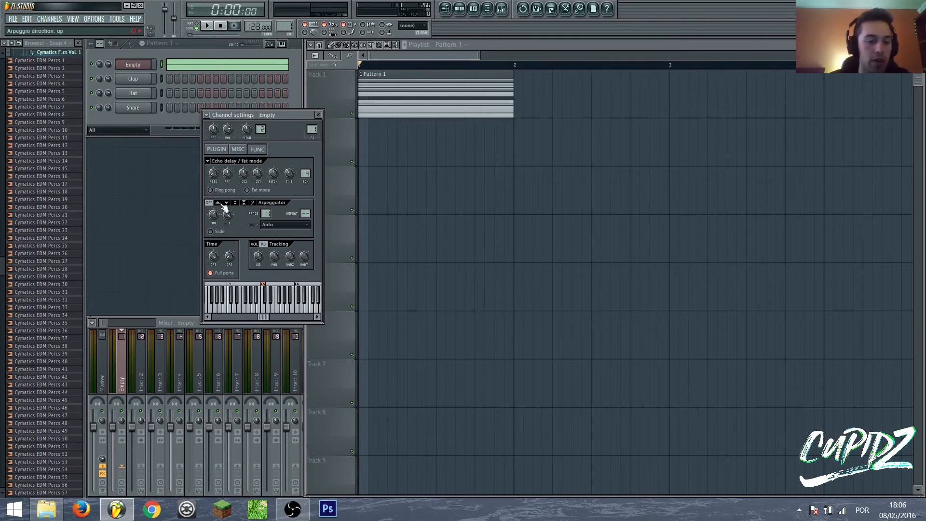
pyautogui.click(218, 202)
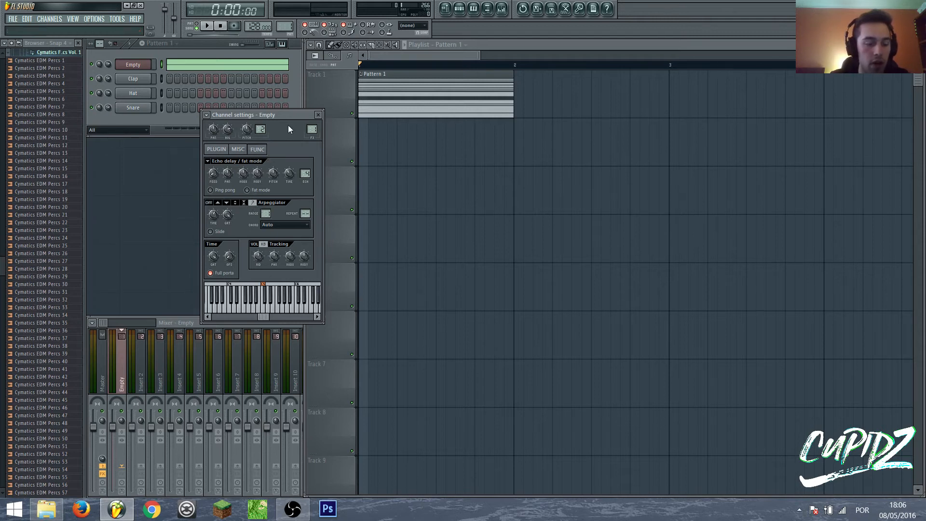
pyautogui.moveTo(205, 28)
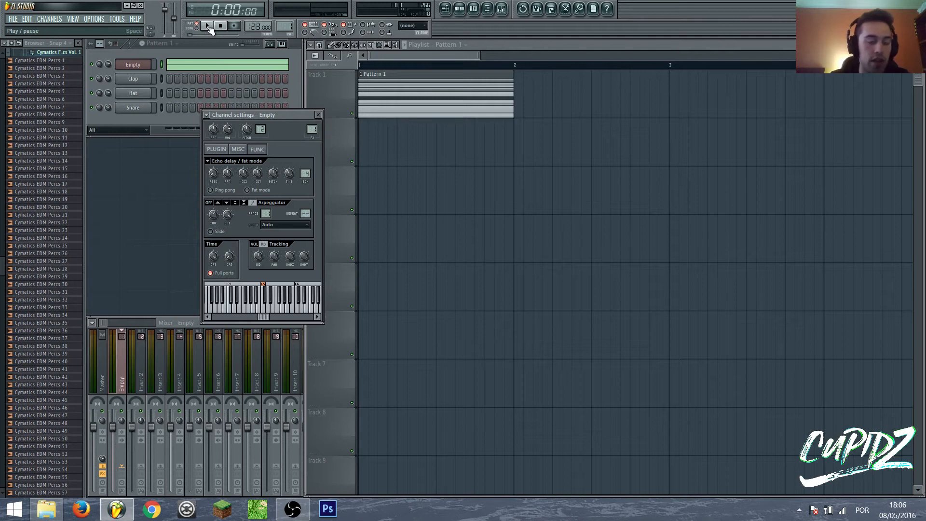
pyautogui.click(203, 26)
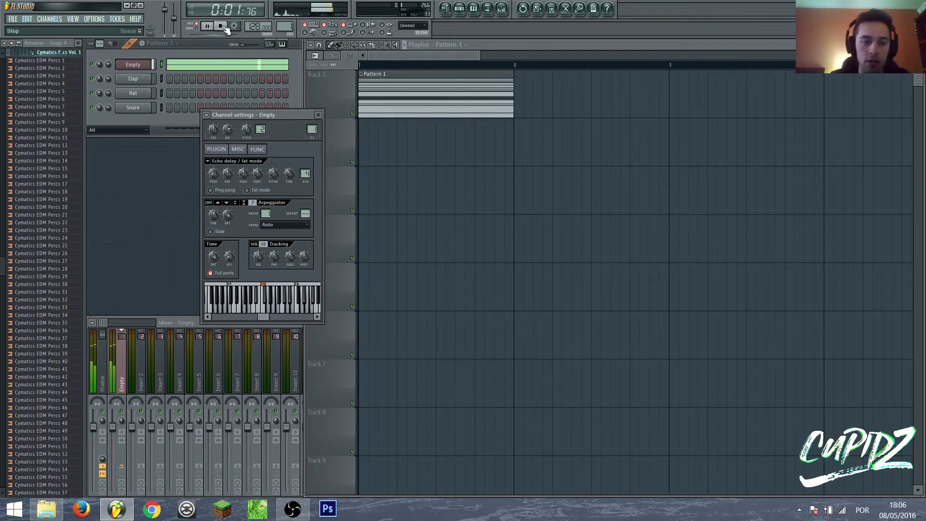
pyautogui.click(219, 26)
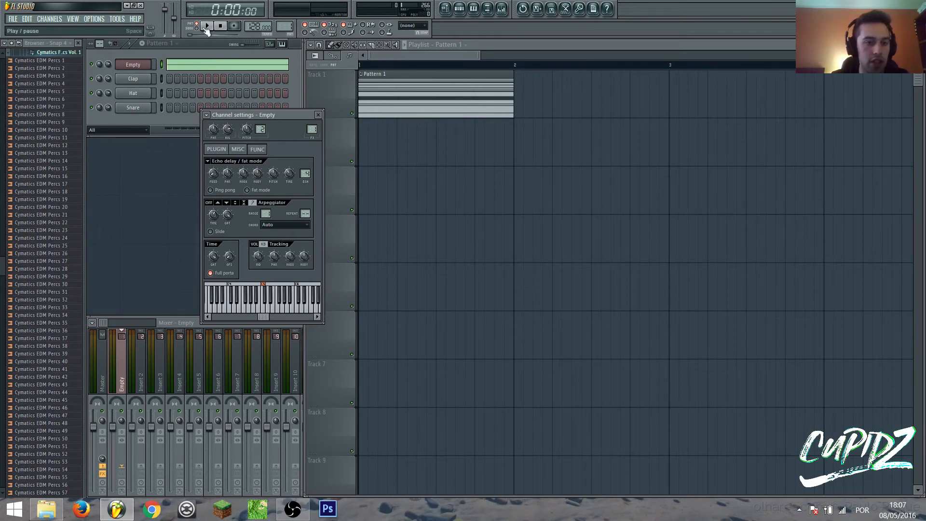
pyautogui.click(206, 26)
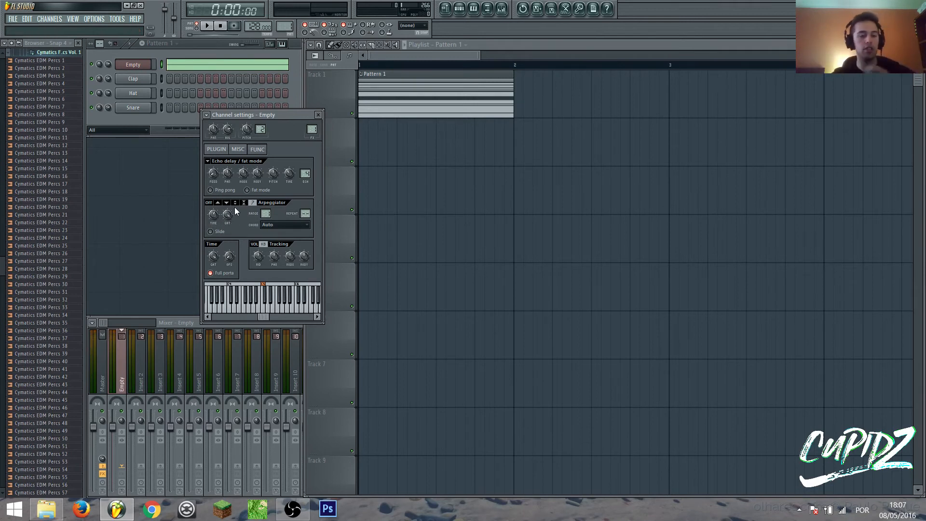
# - Create an automation clip for the Empty channel's arpeggio time knob
pyautogui.rightClick(213, 214)
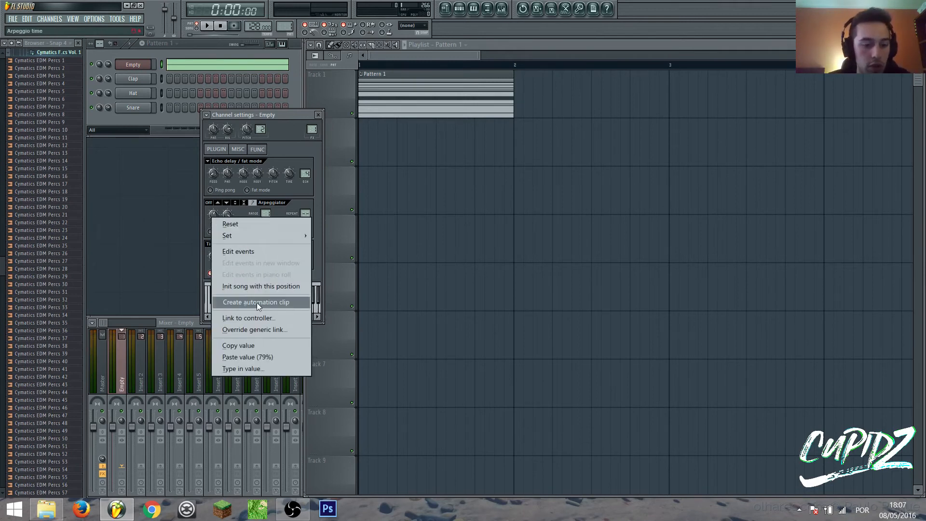
pyautogui.click(255, 302)
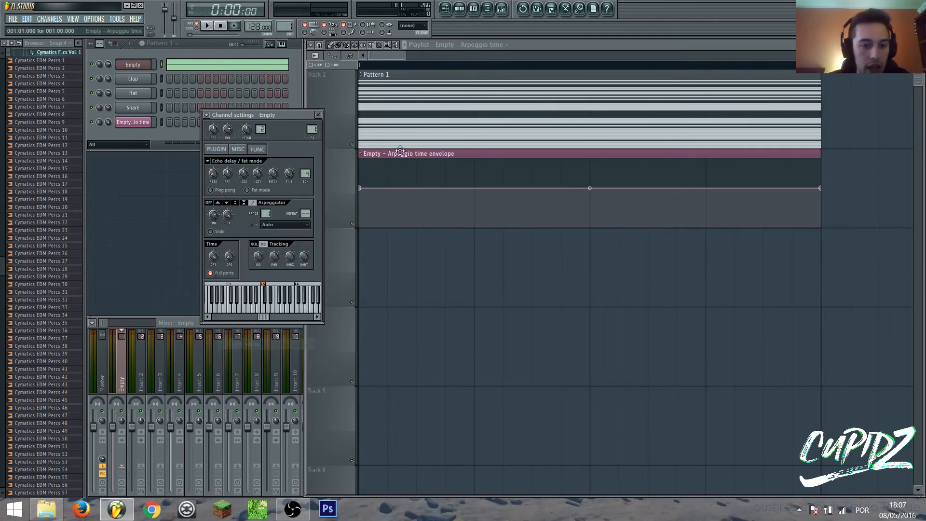
pyautogui.click(318, 114)
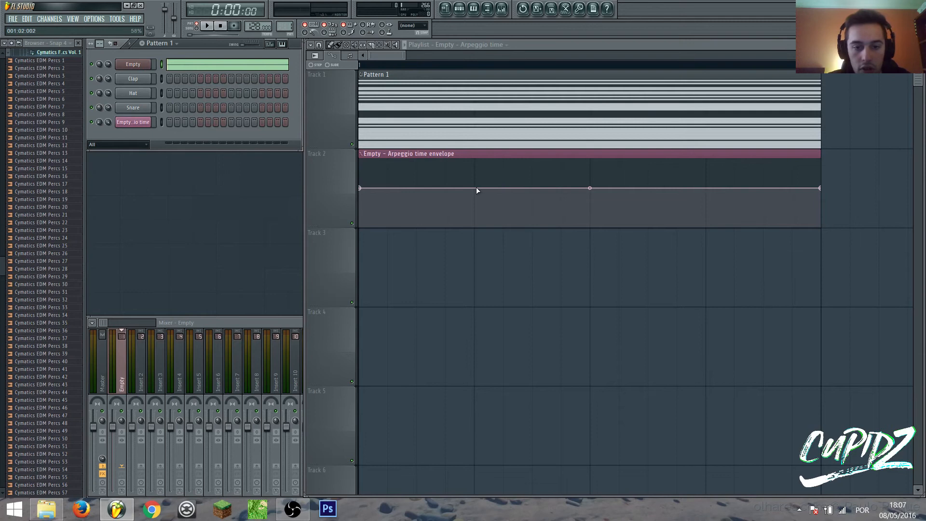
# - Add and drag envelope points to form stepped up-and-down blocks
pyautogui.rightClick(590, 188)
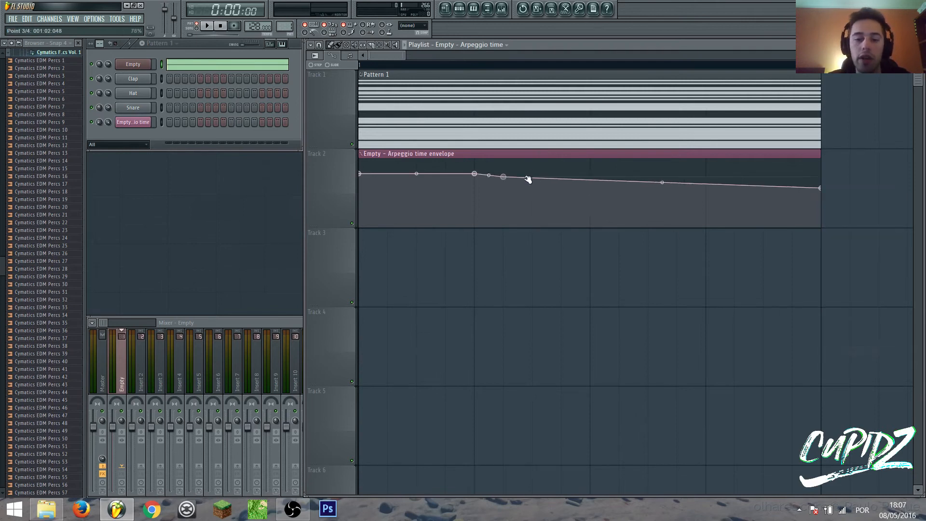
pyautogui.moveTo(502, 177); pyautogui.dragTo(474, 191)
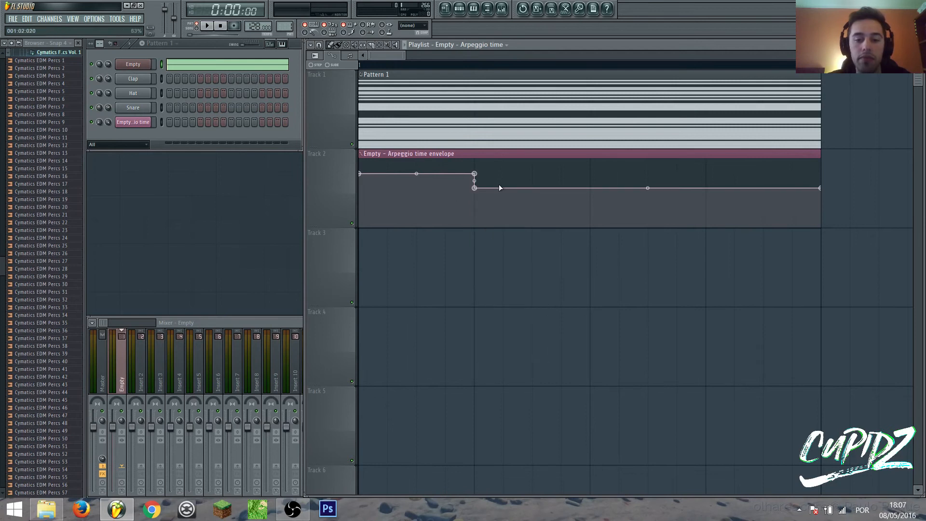
pyautogui.rightClick(474, 188)
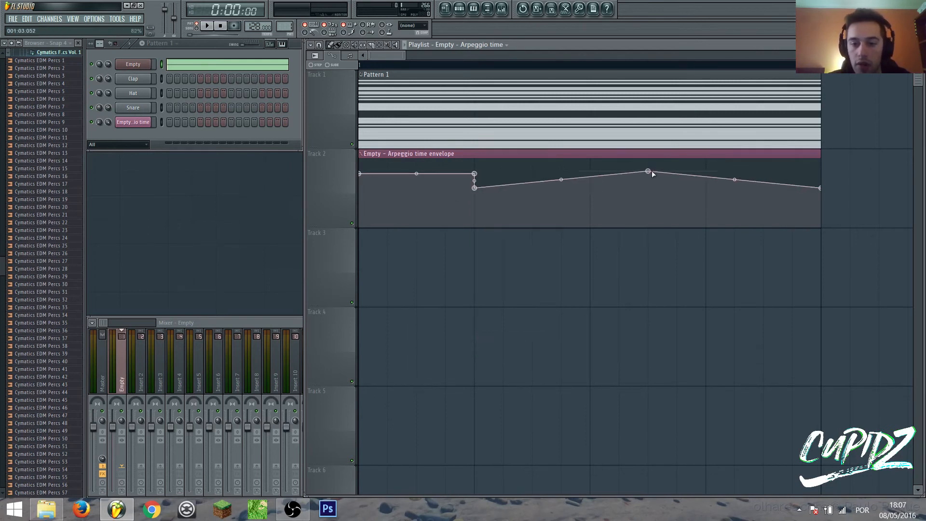
pyautogui.rightClick(647, 171)
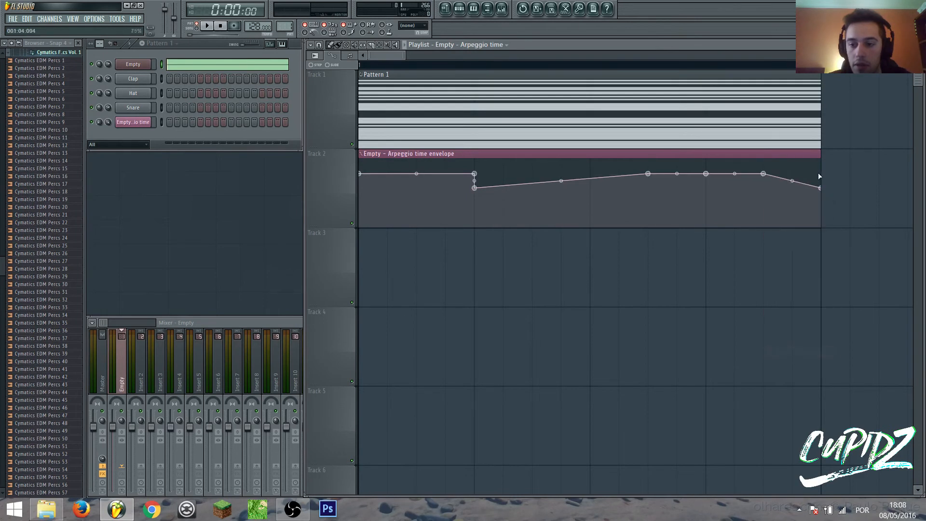
pyautogui.rightClick(820, 189)
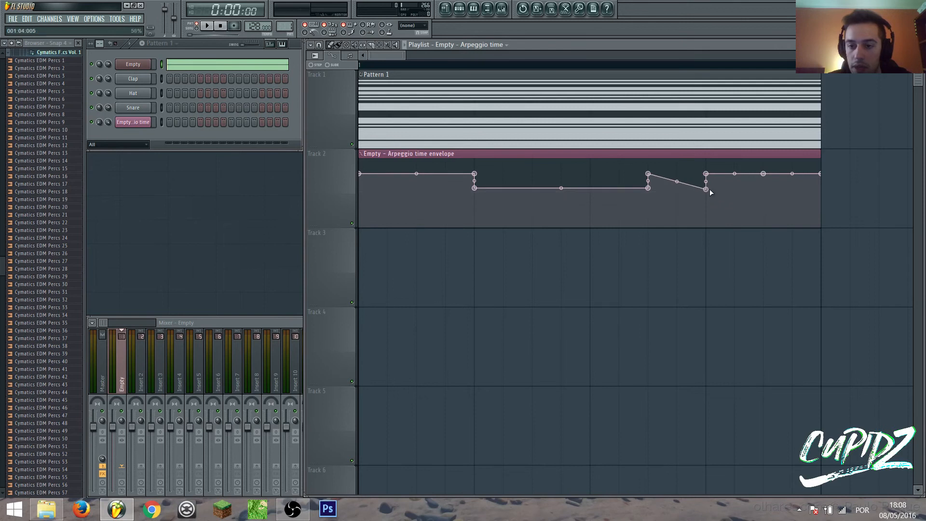
pyautogui.rightClick(705, 189)
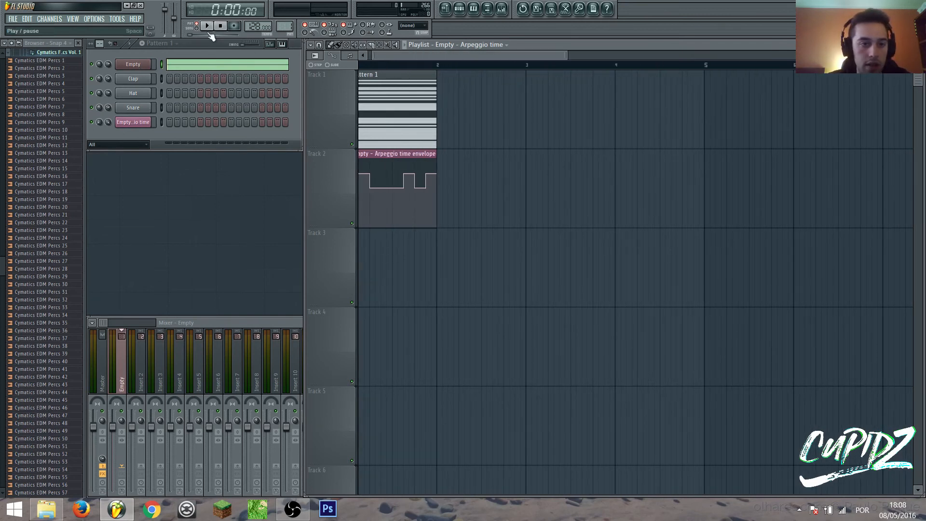
pyautogui.click(213, 25)
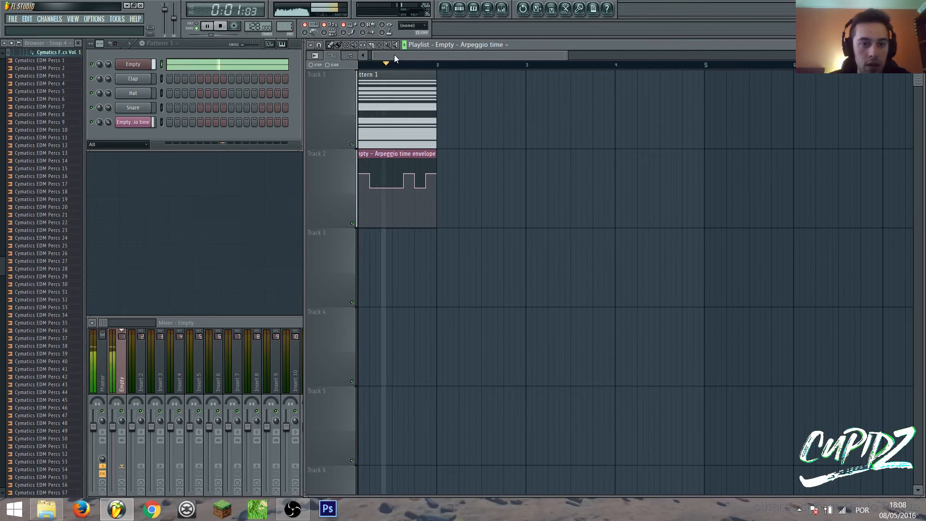
pyautogui.click(212, 26)
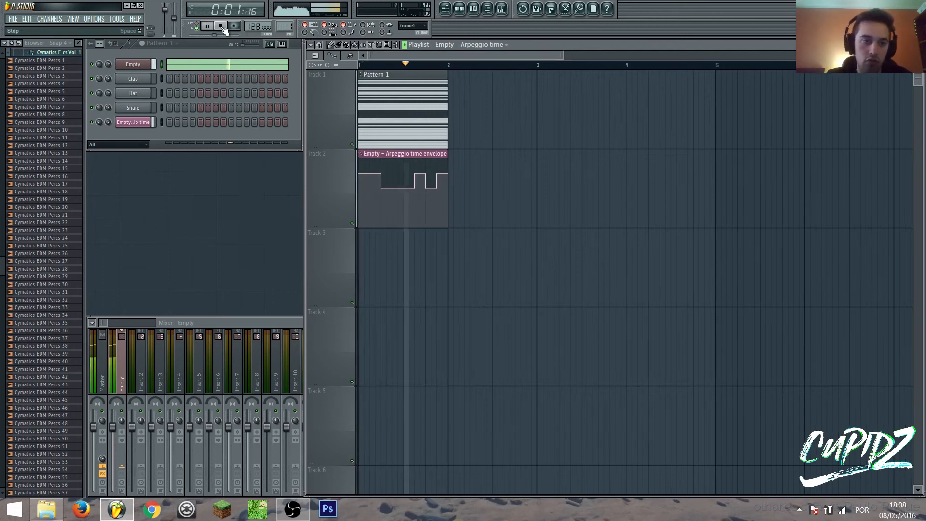
pyautogui.click(220, 27)
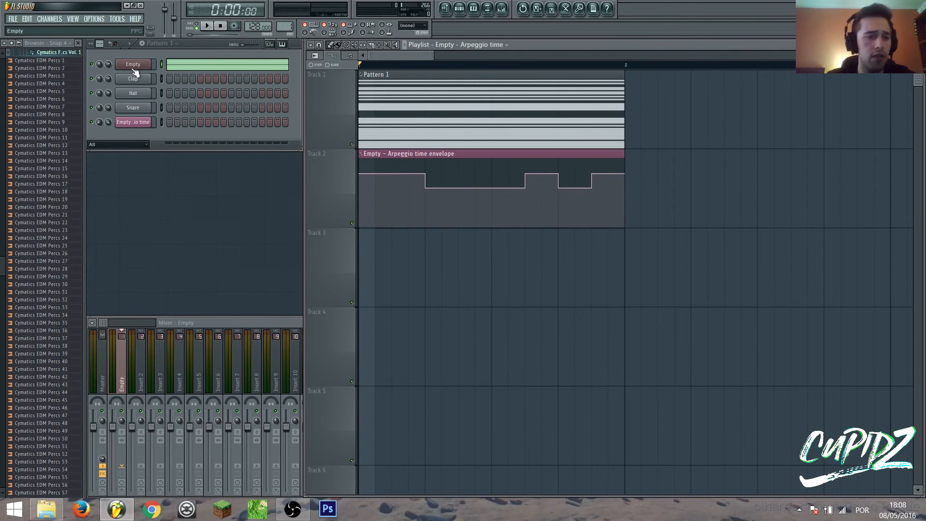
pyautogui.click(134, 65)
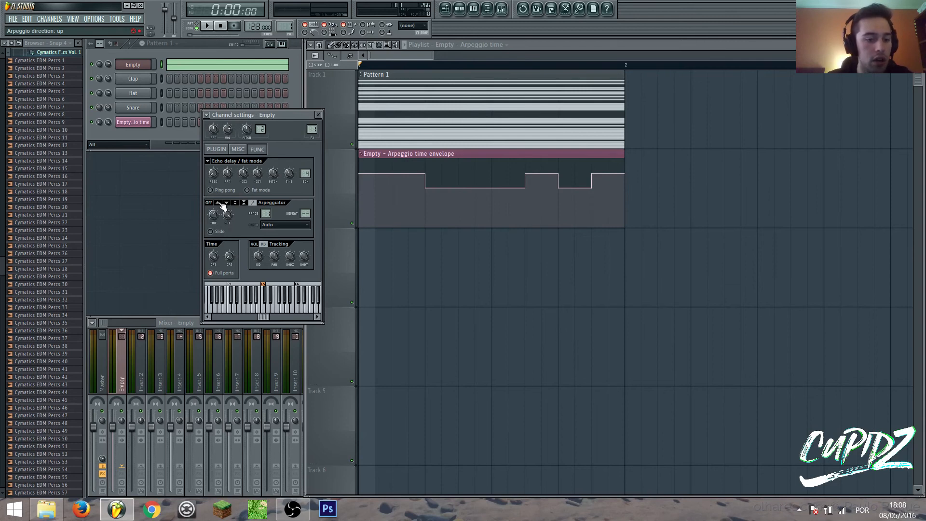
pyautogui.click(227, 203)
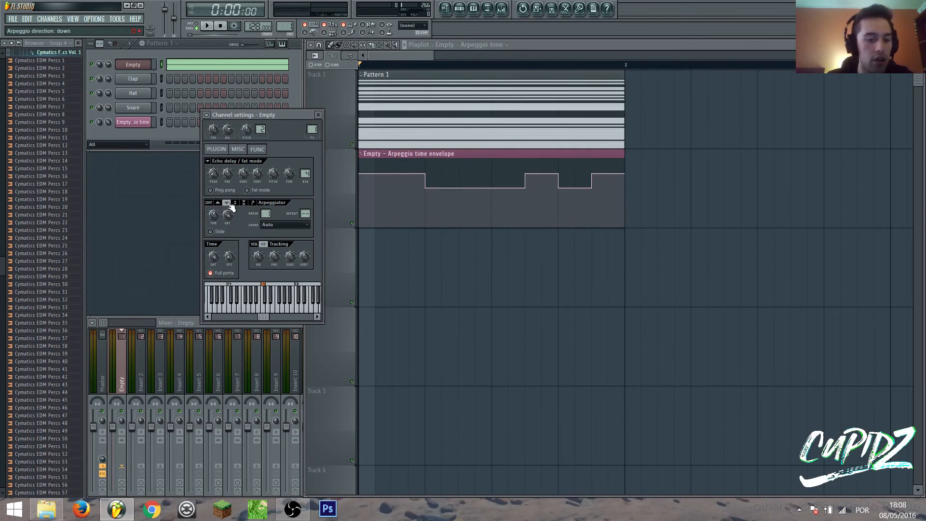
pyautogui.click(225, 203)
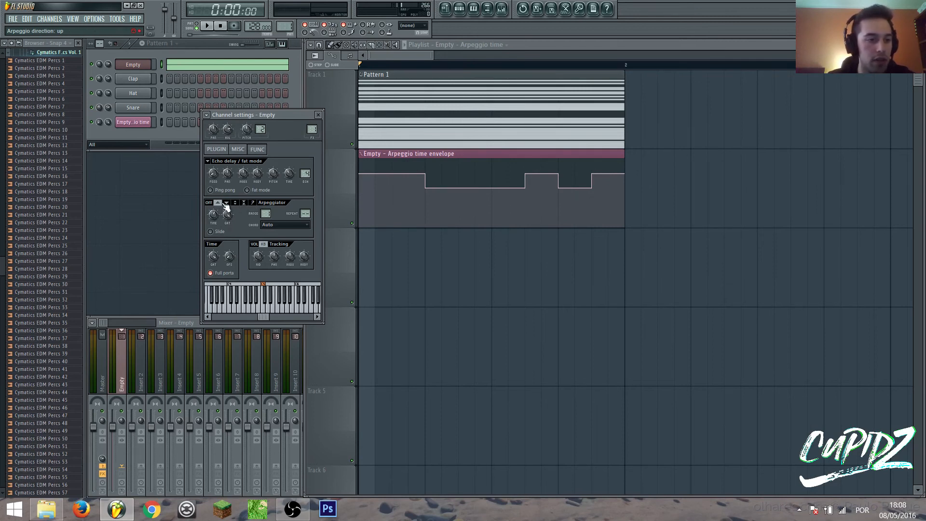
pyautogui.click(318, 114)
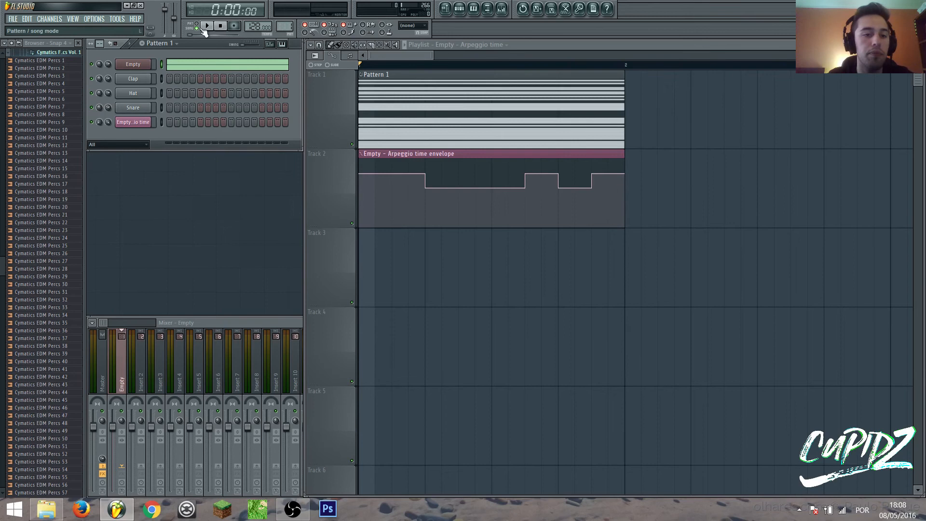
pyautogui.click(207, 26)
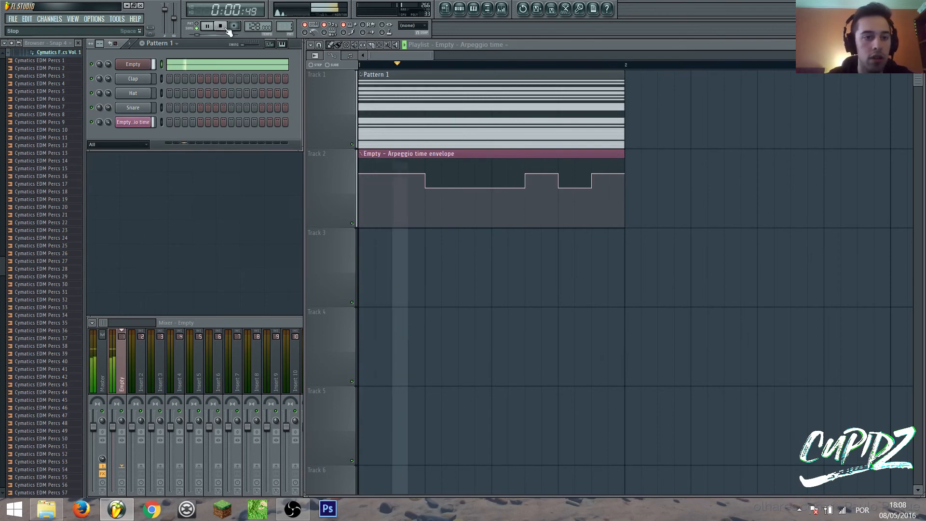
pyautogui.click(216, 26)
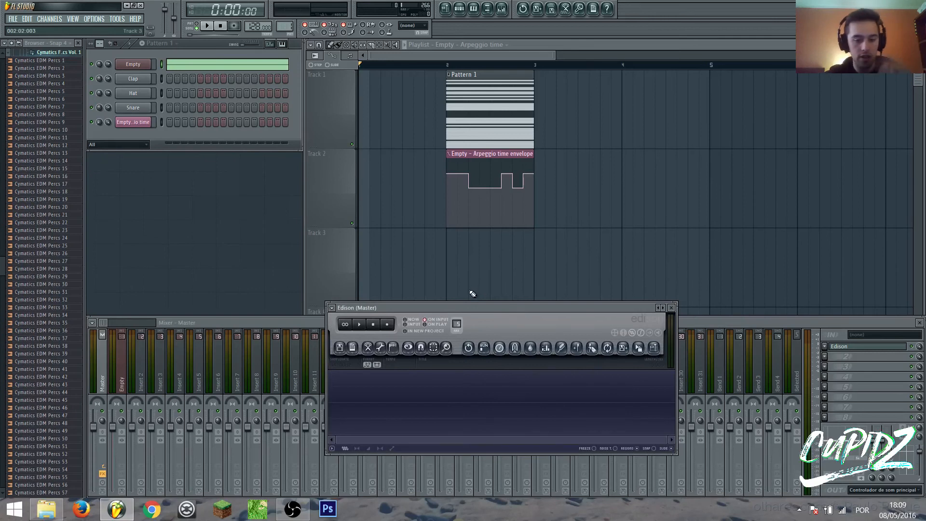
# - Arm Edison to record on input, then play and stop to capture the fill
pyautogui.click(387, 325)
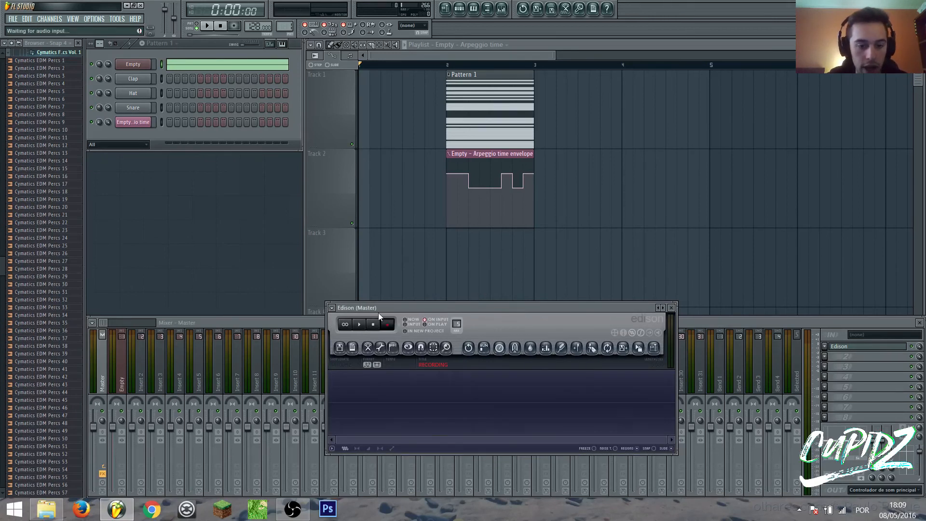
pyautogui.click(210, 26)
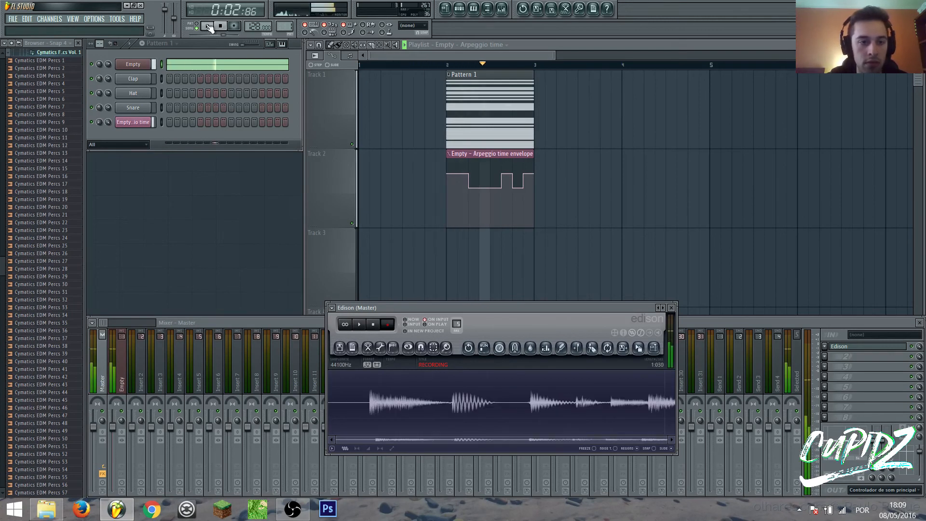
pyautogui.click(226, 27)
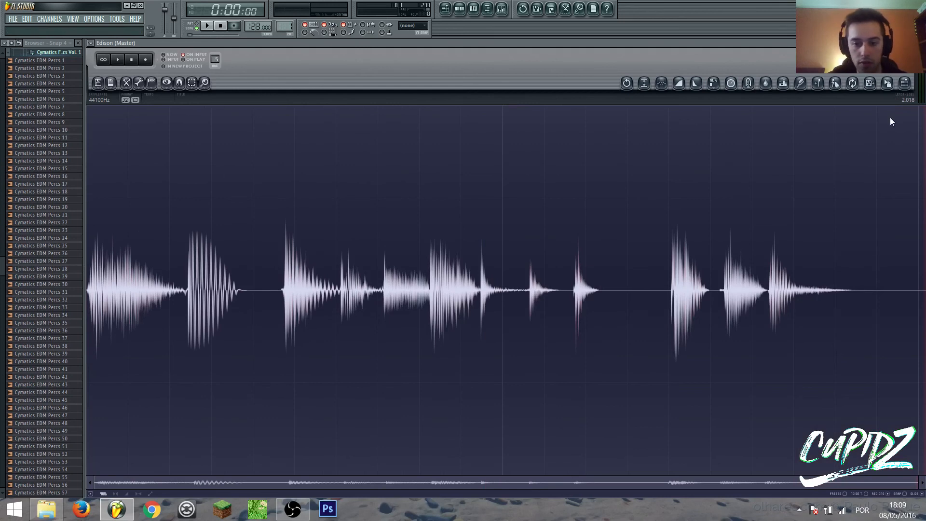
# - Save the Edison recording as 'drum fill 01' in the samples folder
pyautogui.click(98, 83)
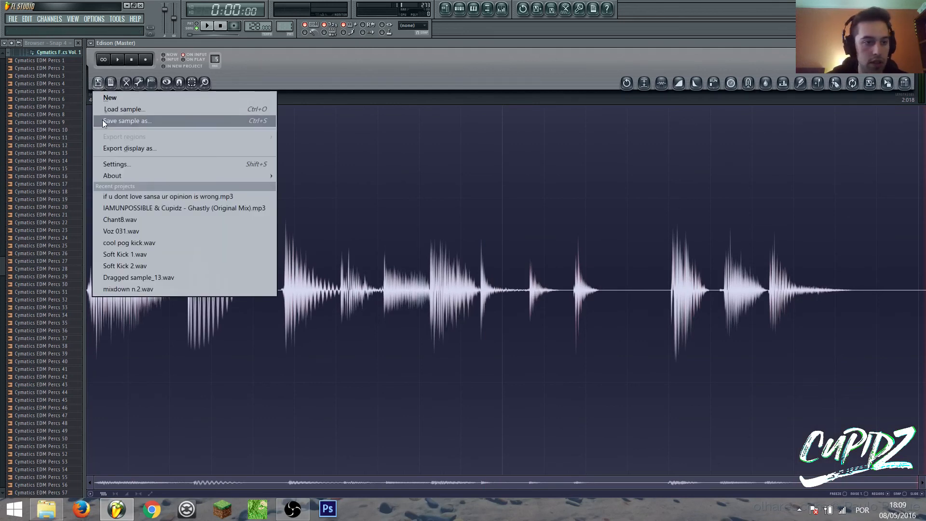
pyautogui.click(127, 120)
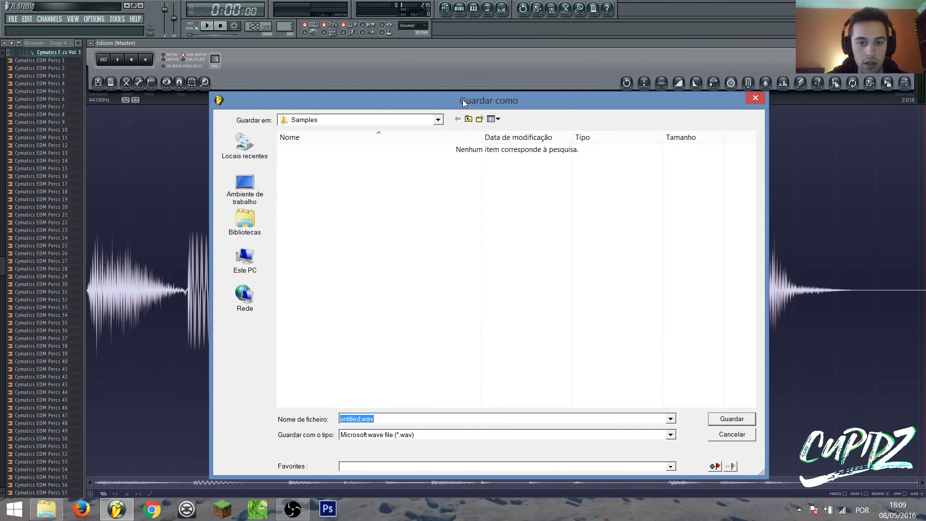
pyautogui.click(245, 260)
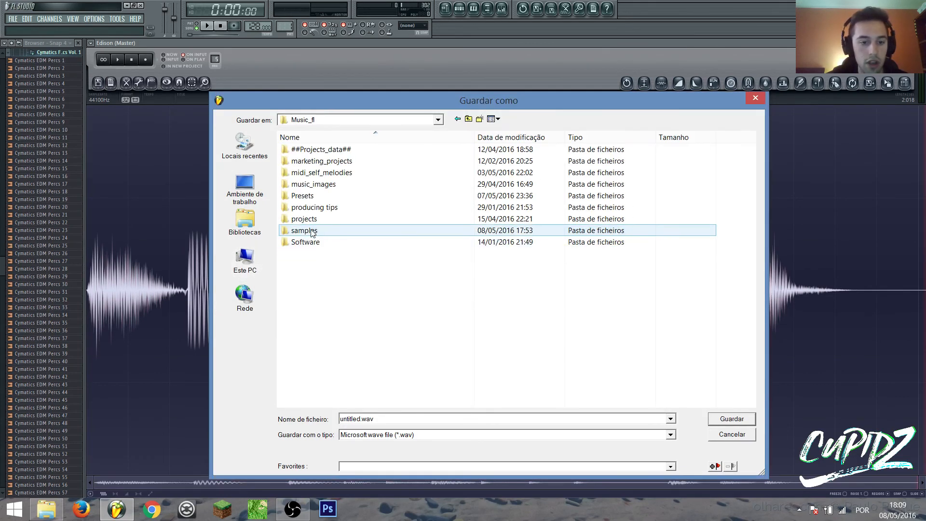
pyautogui.doubleClick(304, 230)
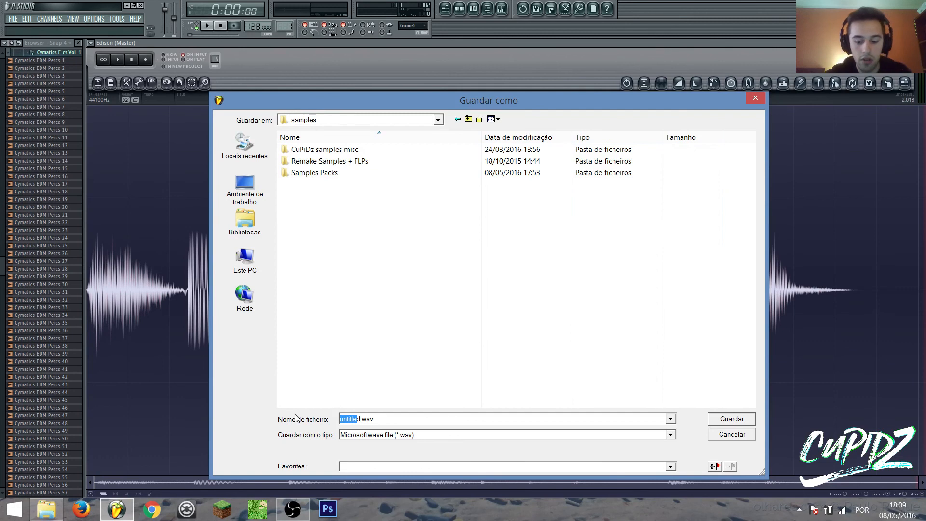
pyautogui.write('drum.wav')
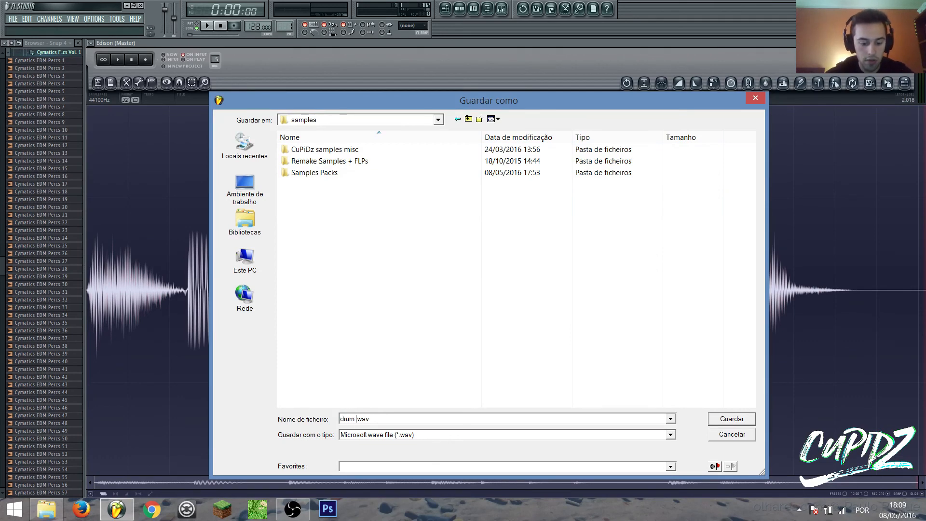
pyautogui.click(732, 418)
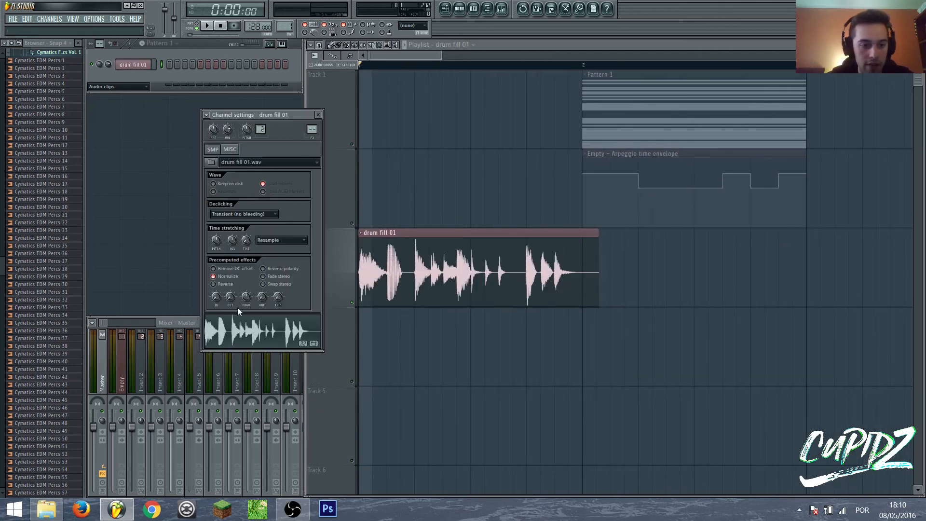
pyautogui.moveTo(261, 130)
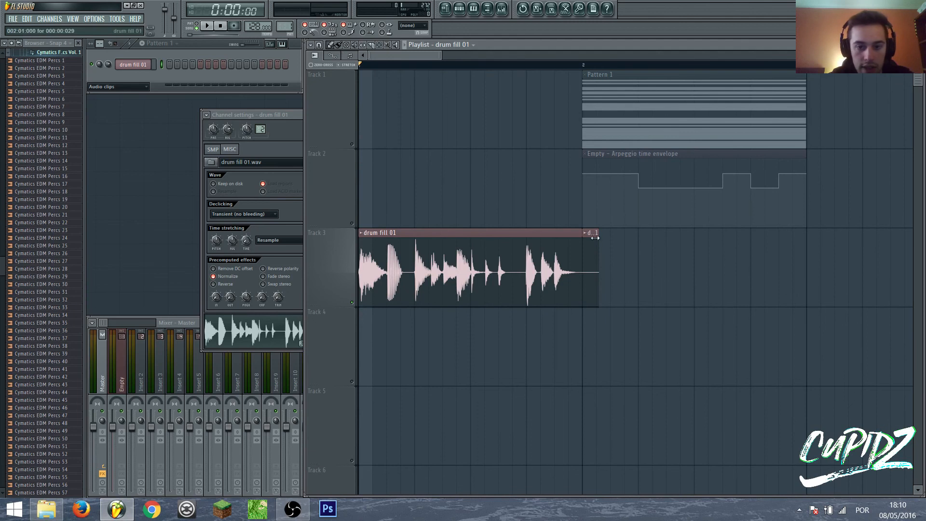
# - Play and stop the arrangement to check the trimmed drum fill clip
pyautogui.click(207, 26)
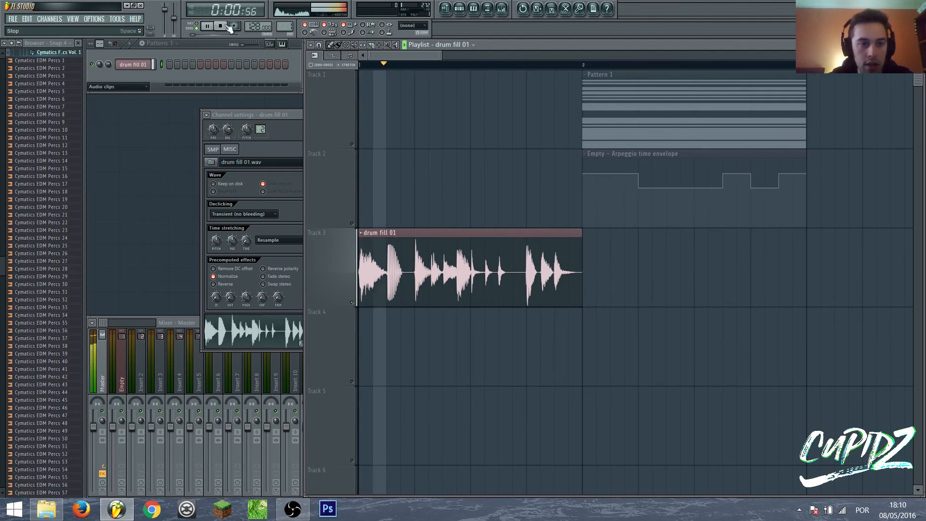
pyautogui.click(220, 27)
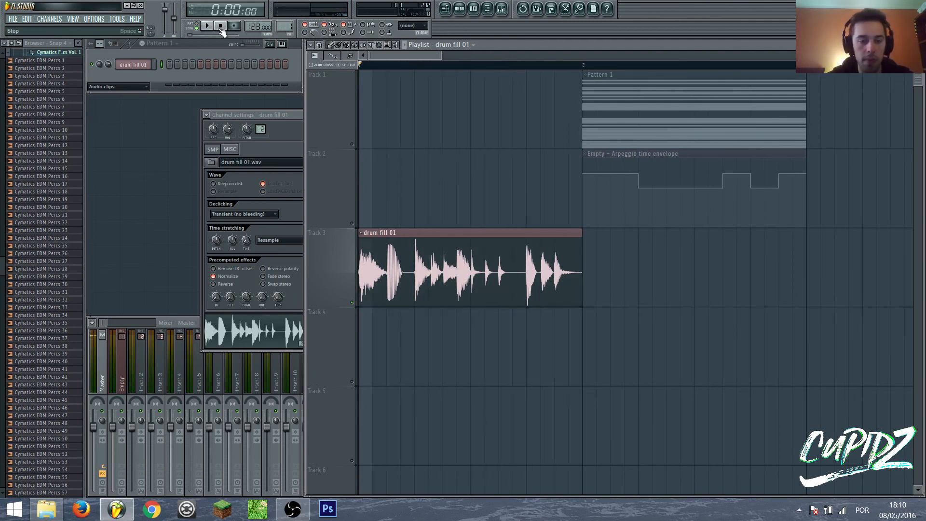